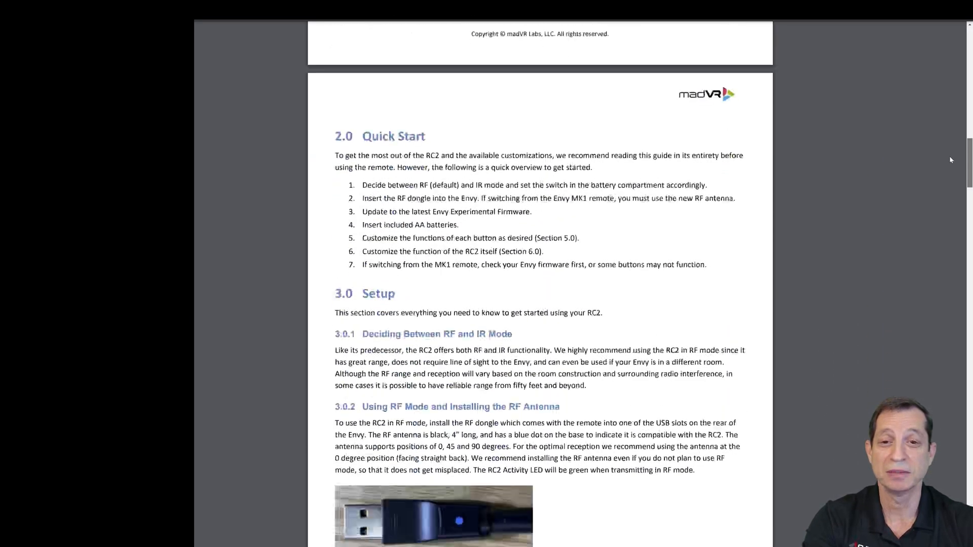
pyautogui.scroll(-3)
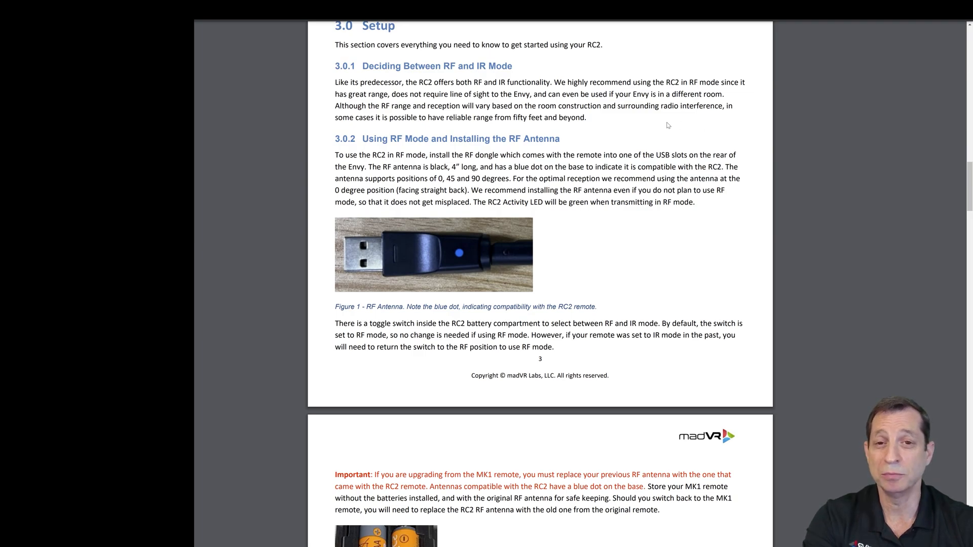
pyautogui.moveTo(664, 125)
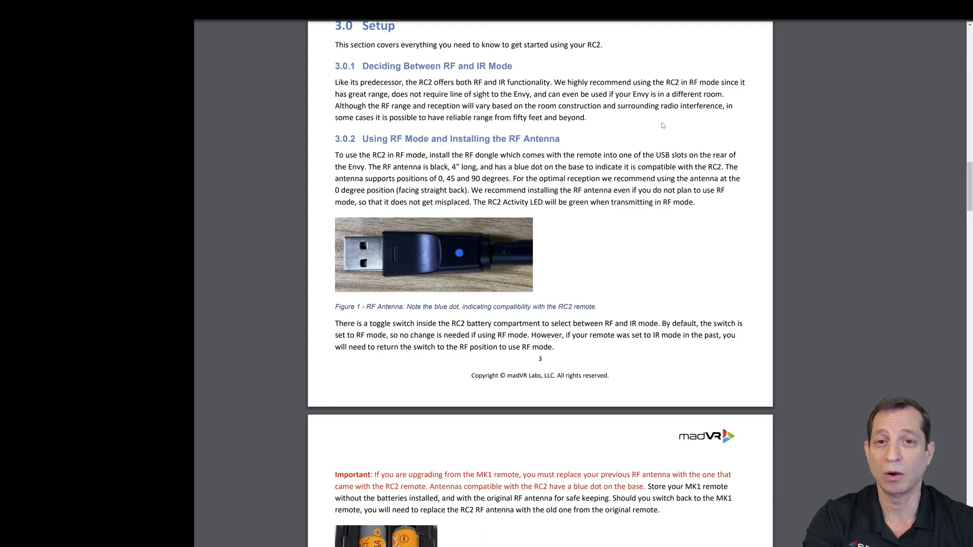
pyautogui.moveTo(653, 146)
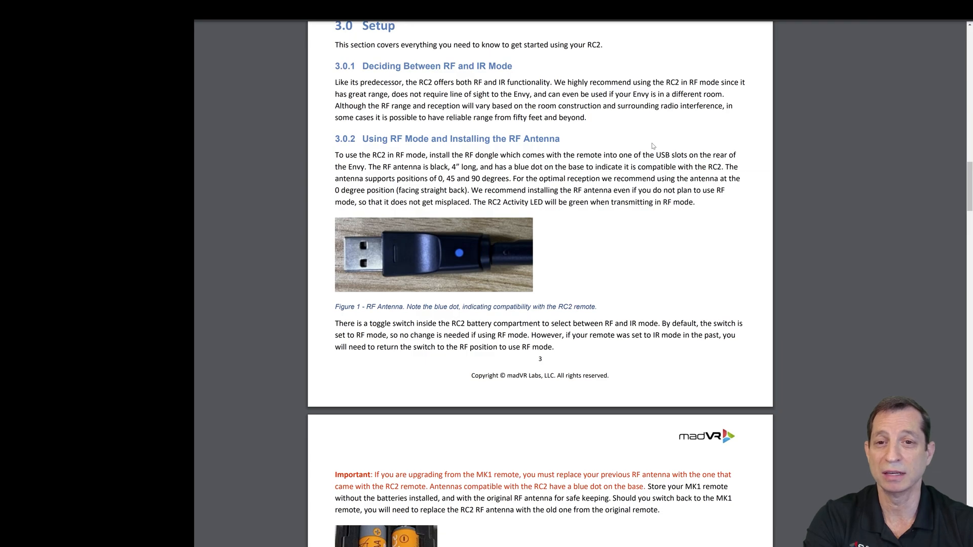
pyautogui.scroll(-3)
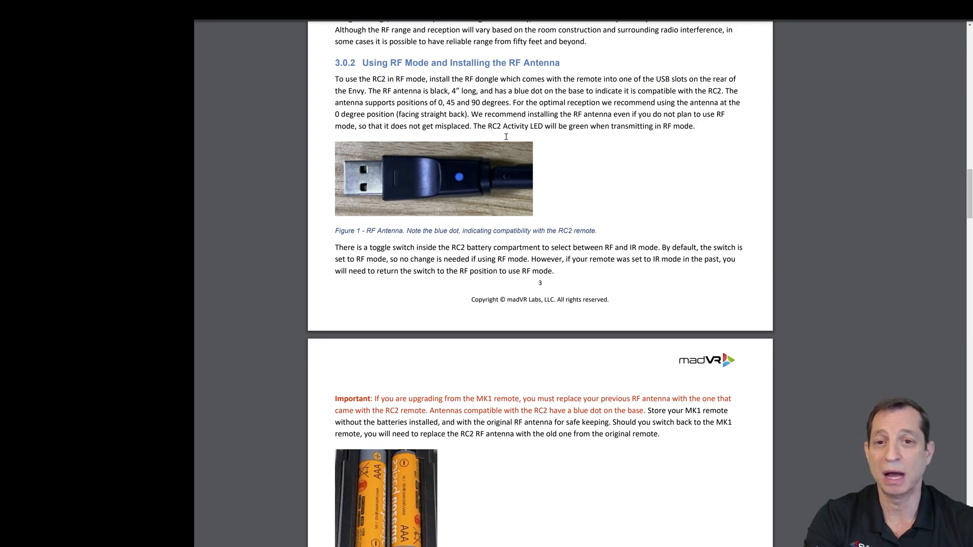
pyautogui.moveTo(480, 182)
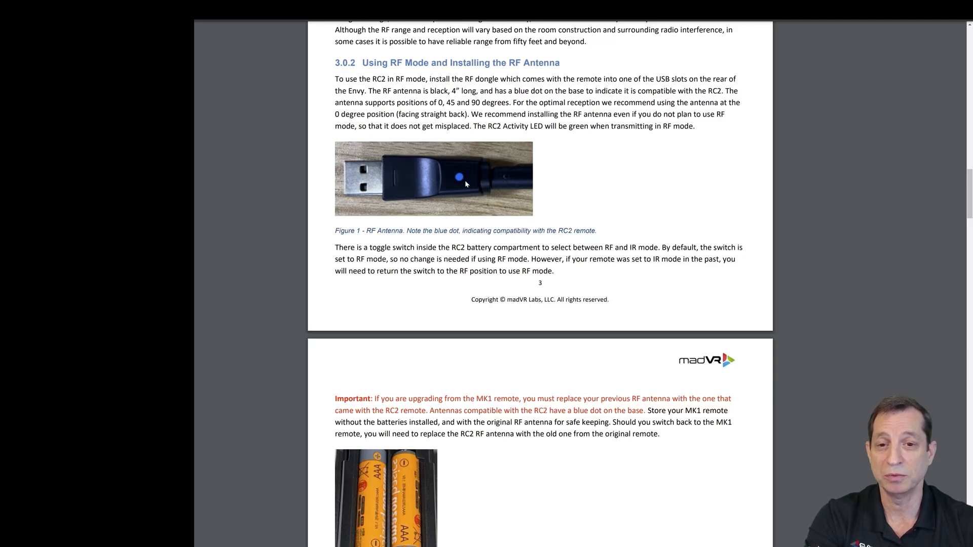
pyautogui.moveTo(486, 179)
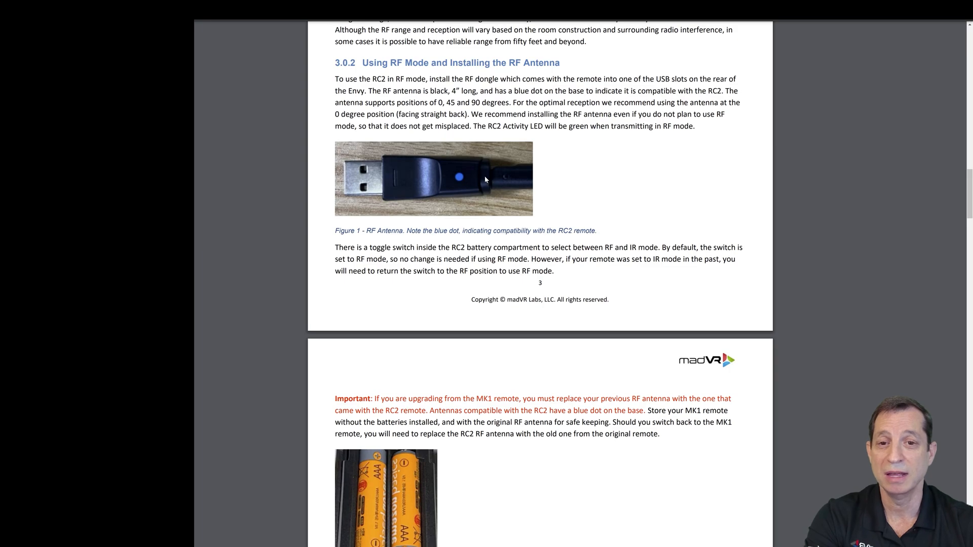
pyautogui.moveTo(465, 182)
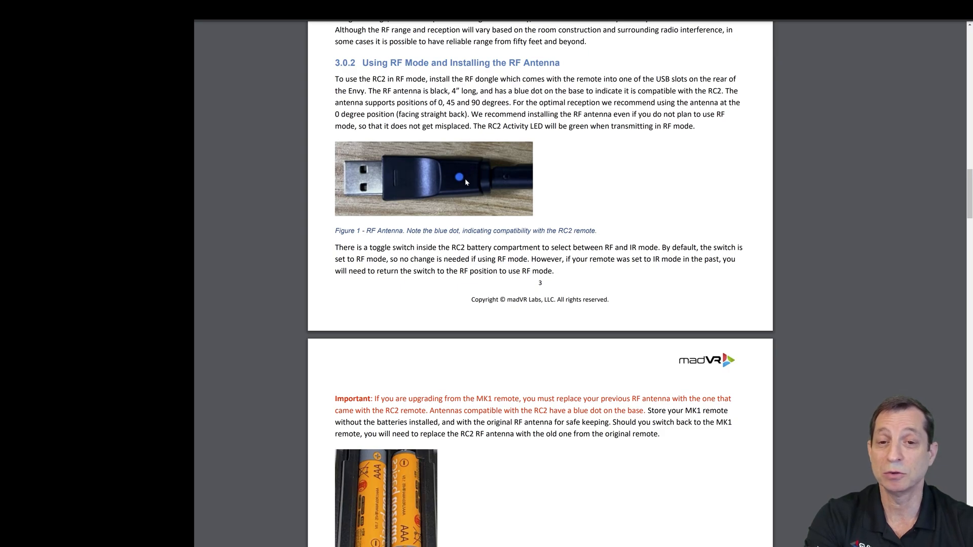
pyautogui.moveTo(471, 179)
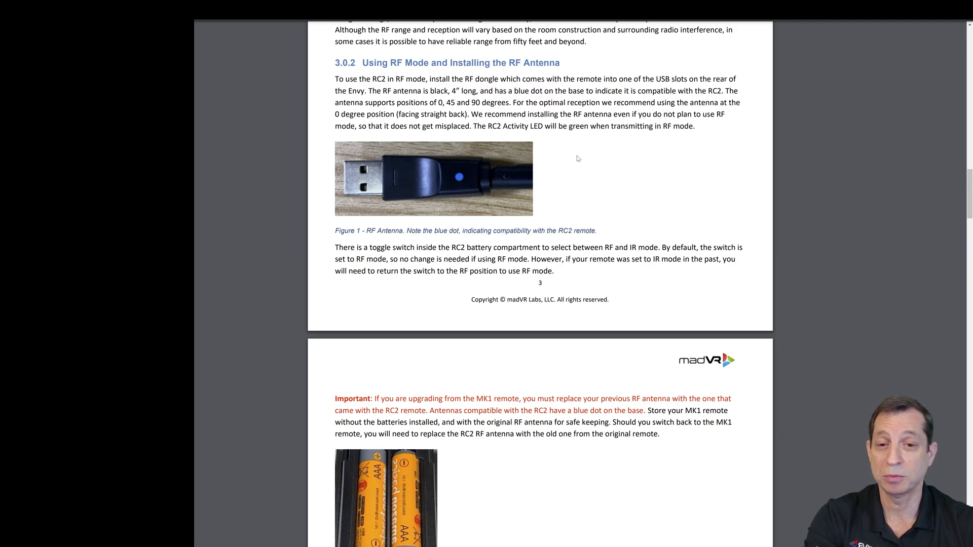
pyautogui.scroll(-3)
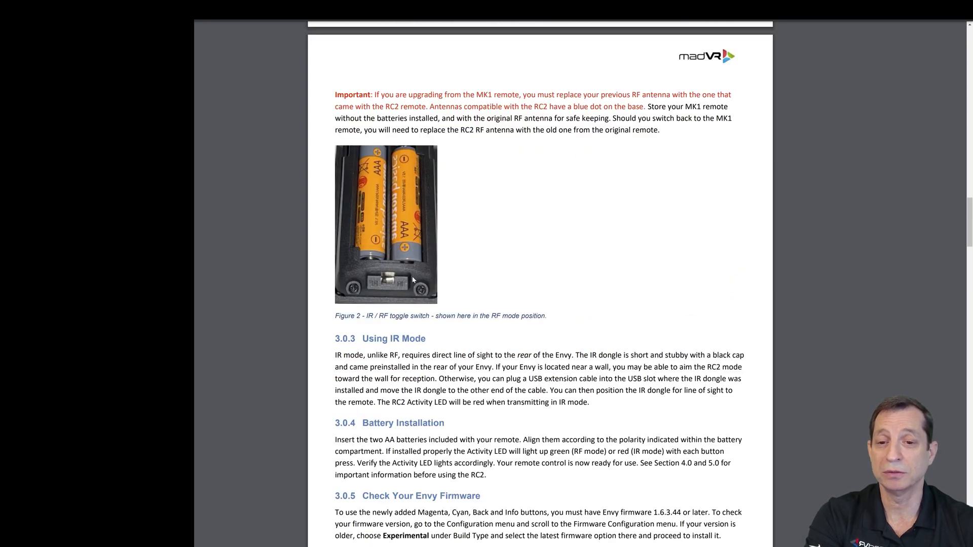
pyautogui.scroll(-3)
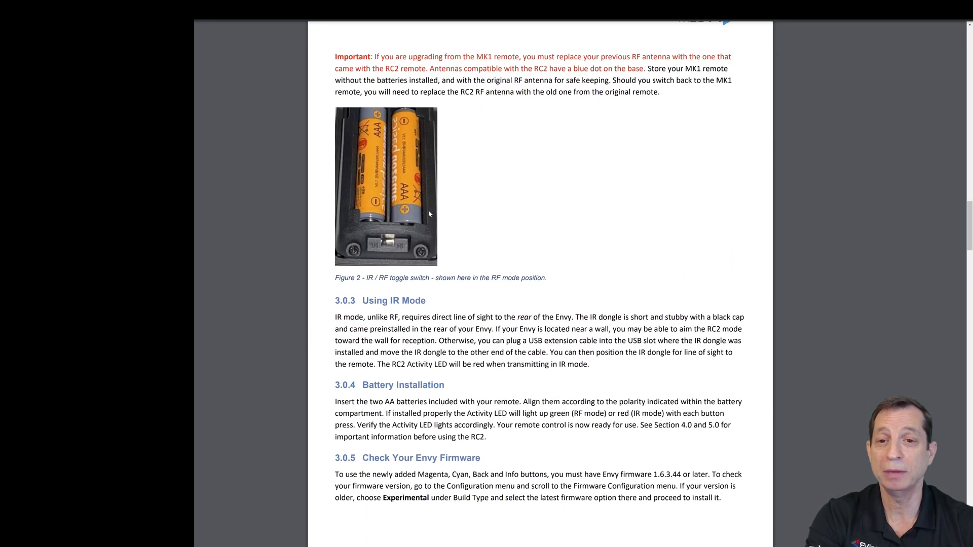
pyautogui.scroll(-3)
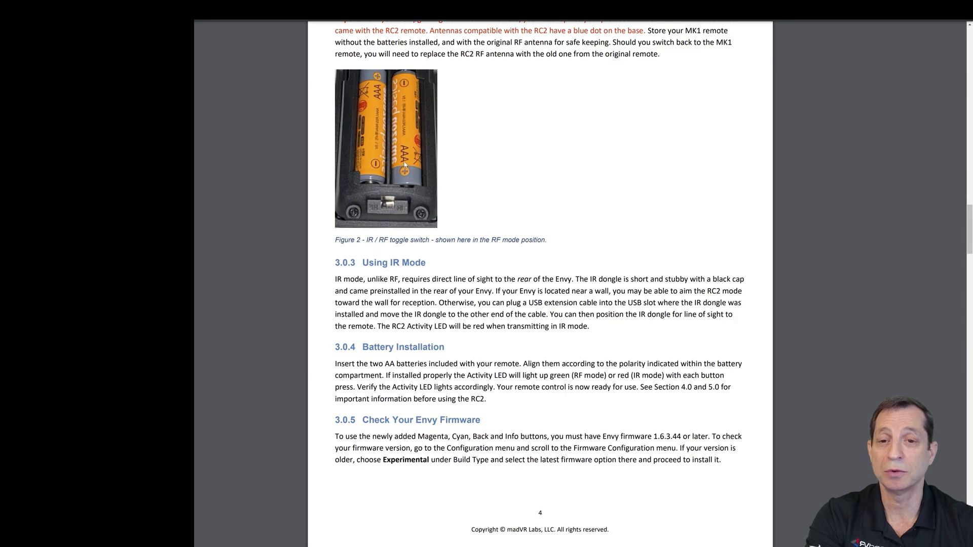
pyautogui.moveTo(422, 179)
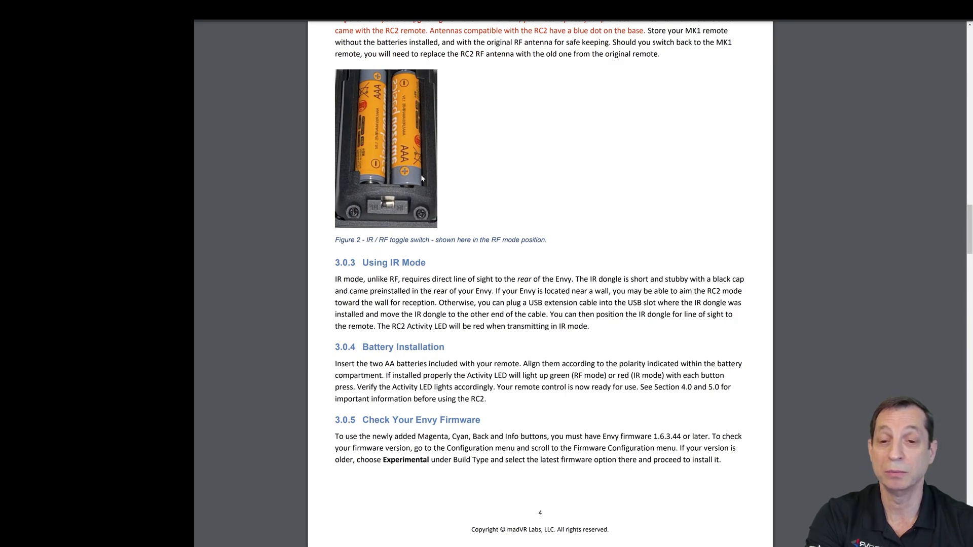
pyautogui.moveTo(443, 210)
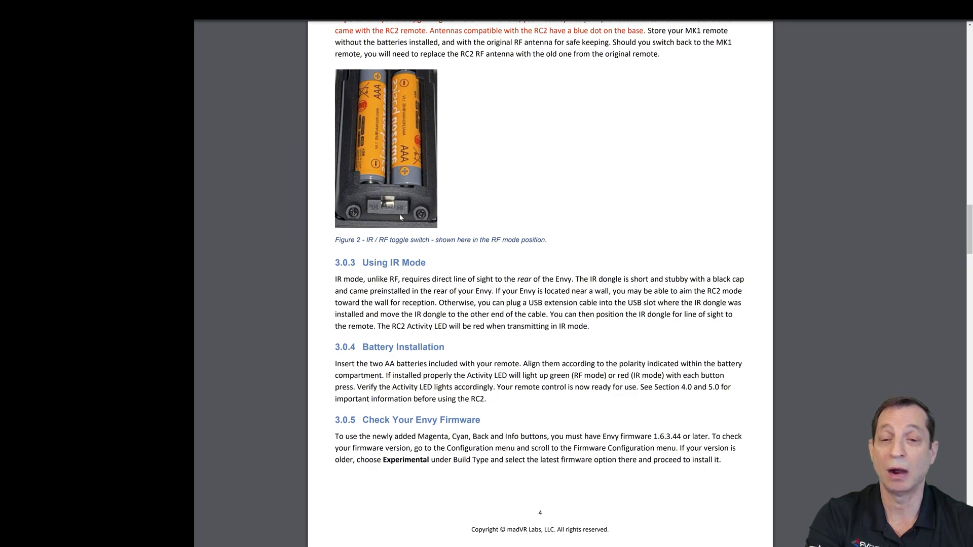
pyautogui.moveTo(505, 199)
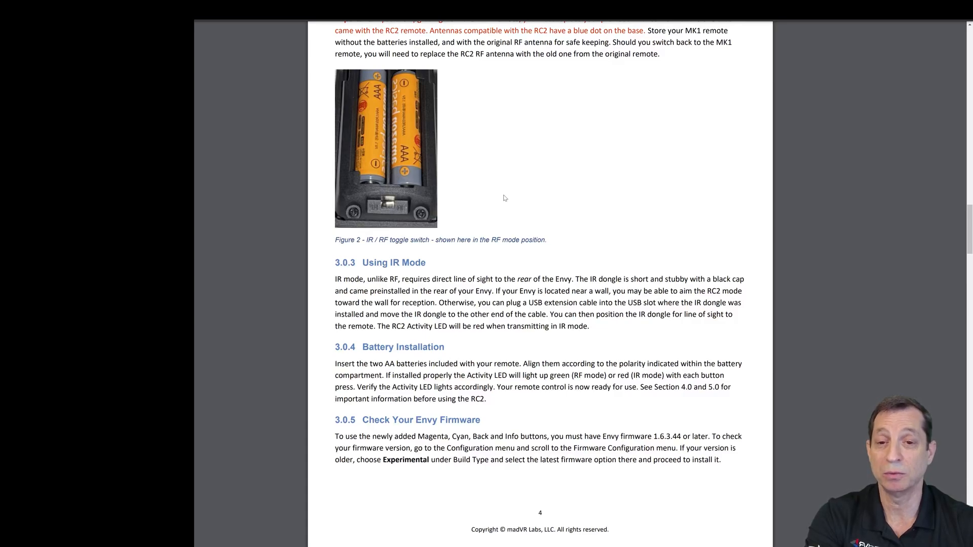
pyautogui.scroll(-3)
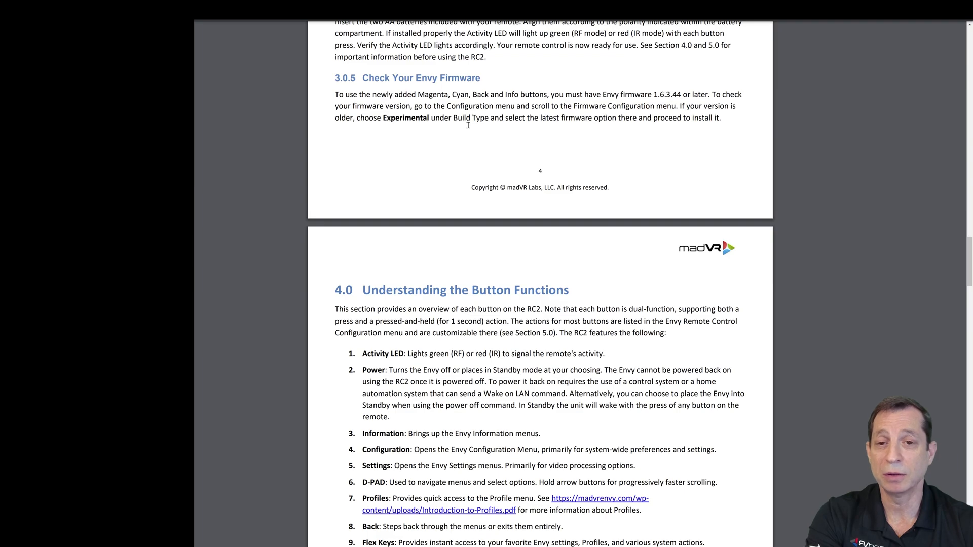
pyautogui.scroll(-3)
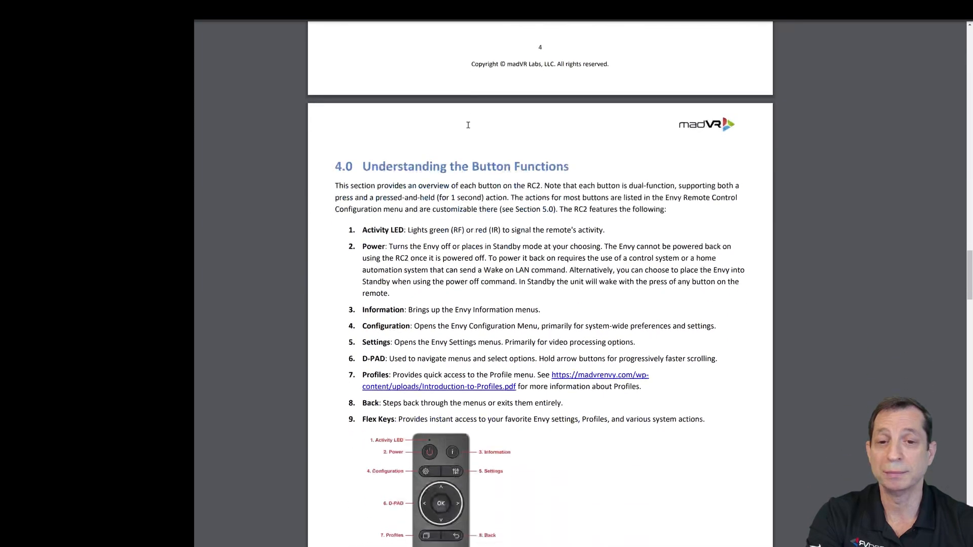
pyautogui.scroll(-3)
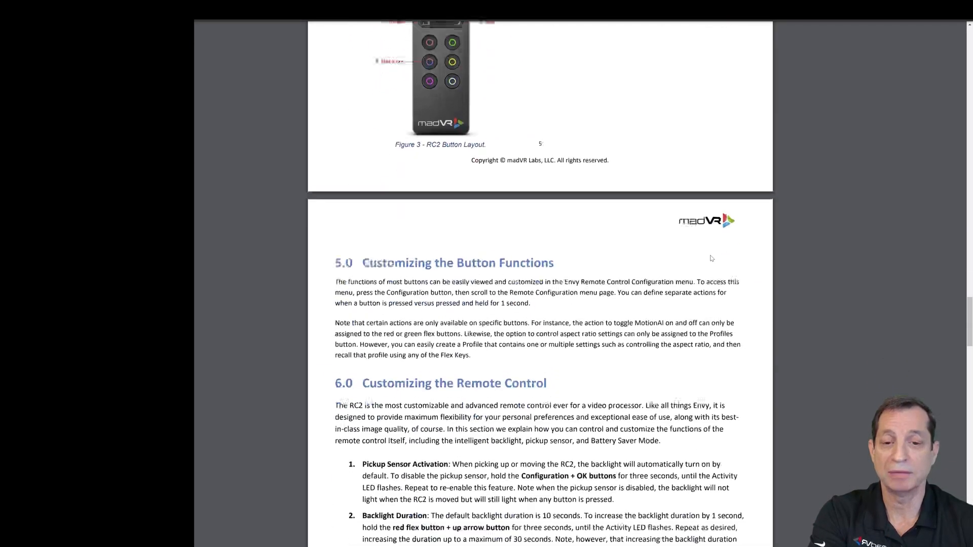
pyautogui.scroll(-3)
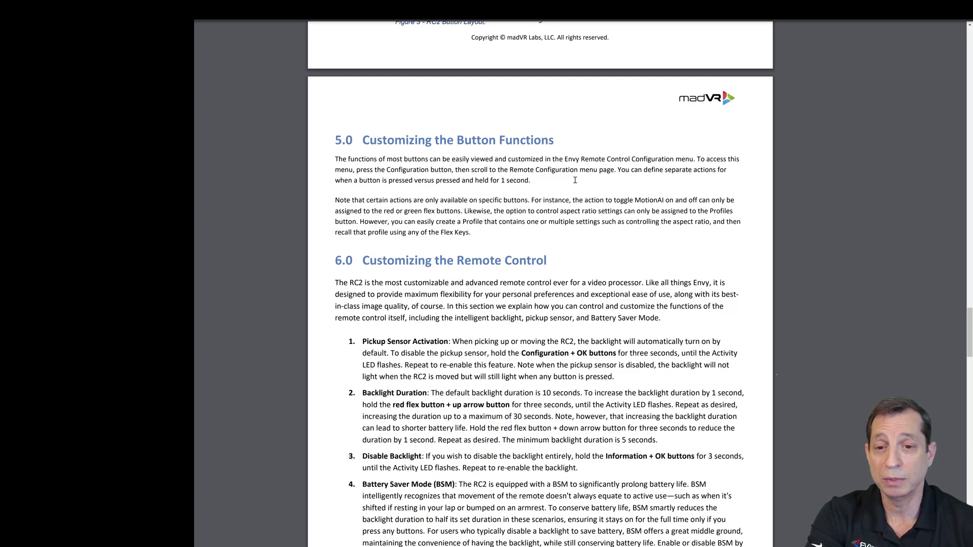
pyautogui.scroll(-3)
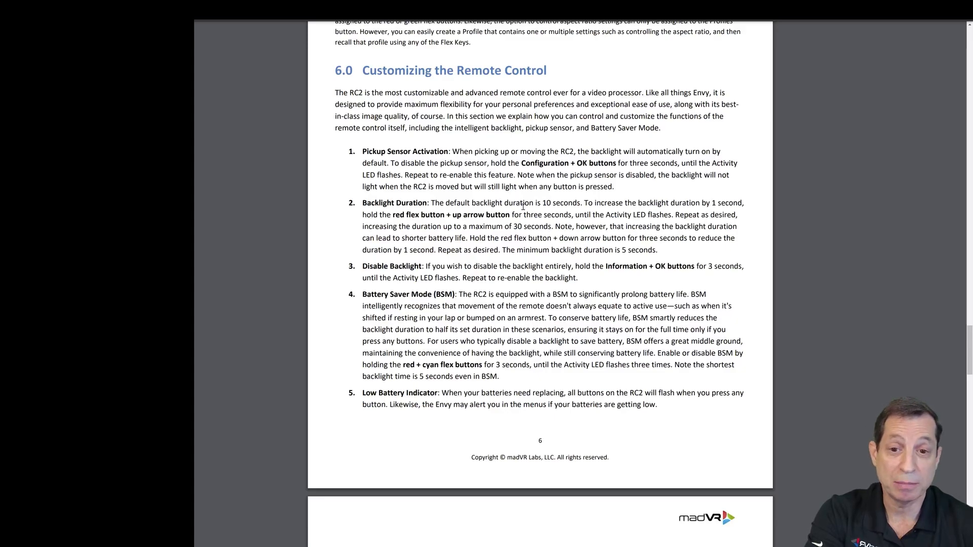
pyautogui.scroll(-3)
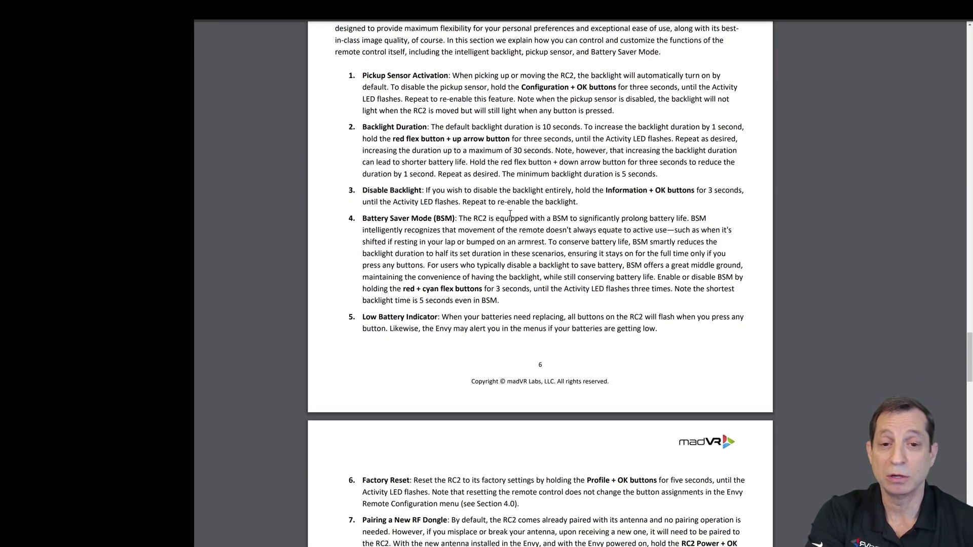
pyautogui.scroll(-3)
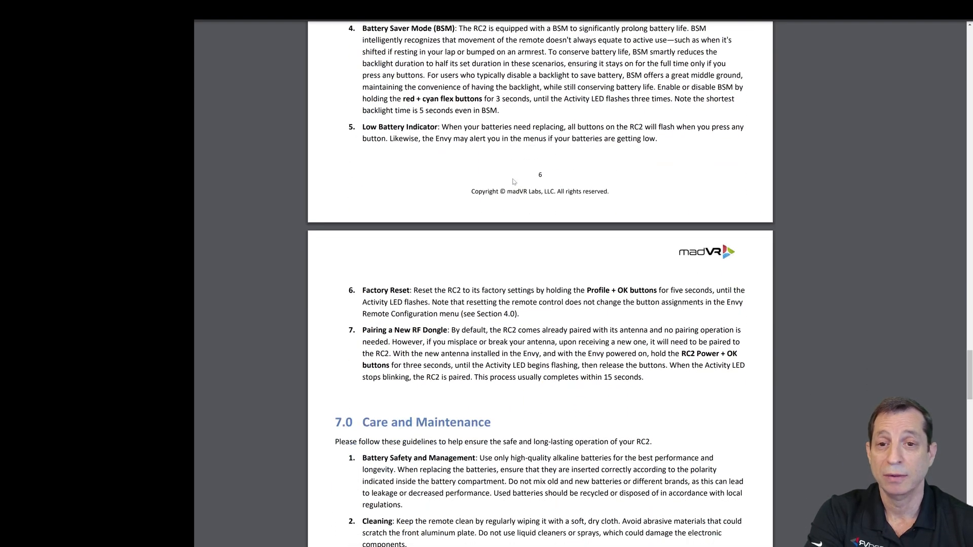
pyautogui.scroll(-3)
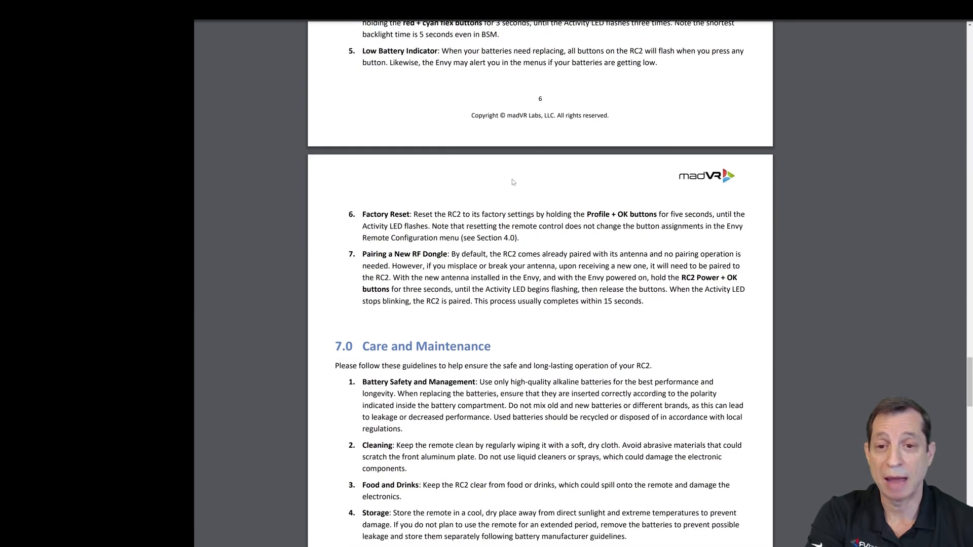
pyautogui.moveTo(504, 204)
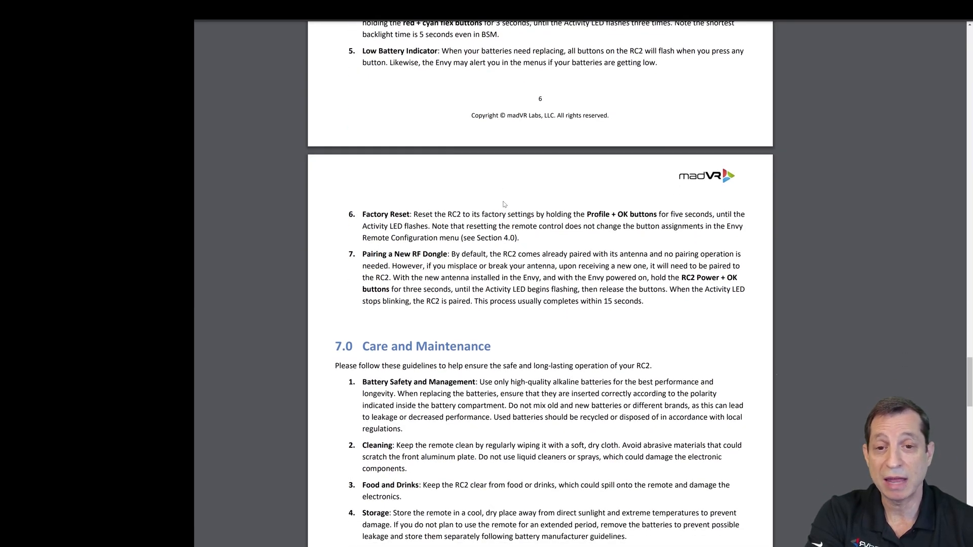
pyautogui.scroll(-3)
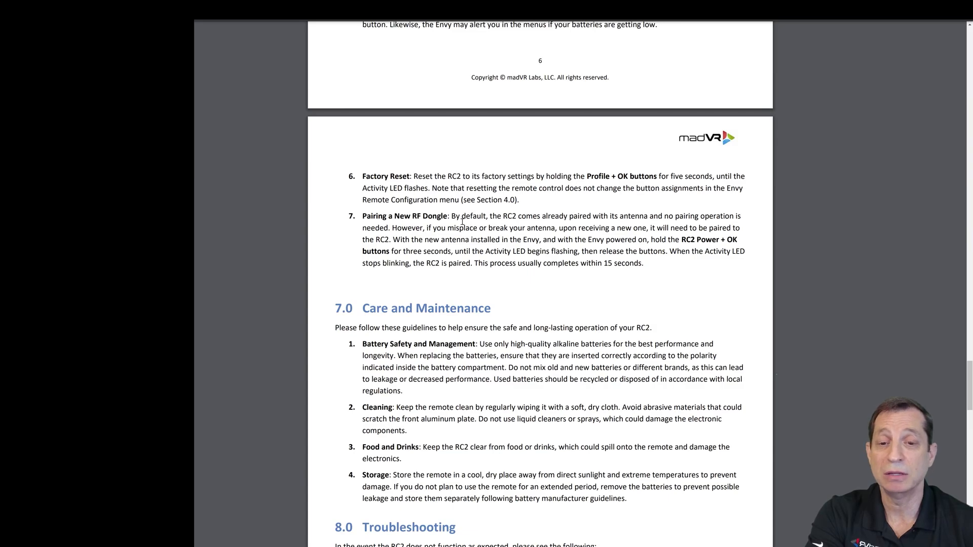